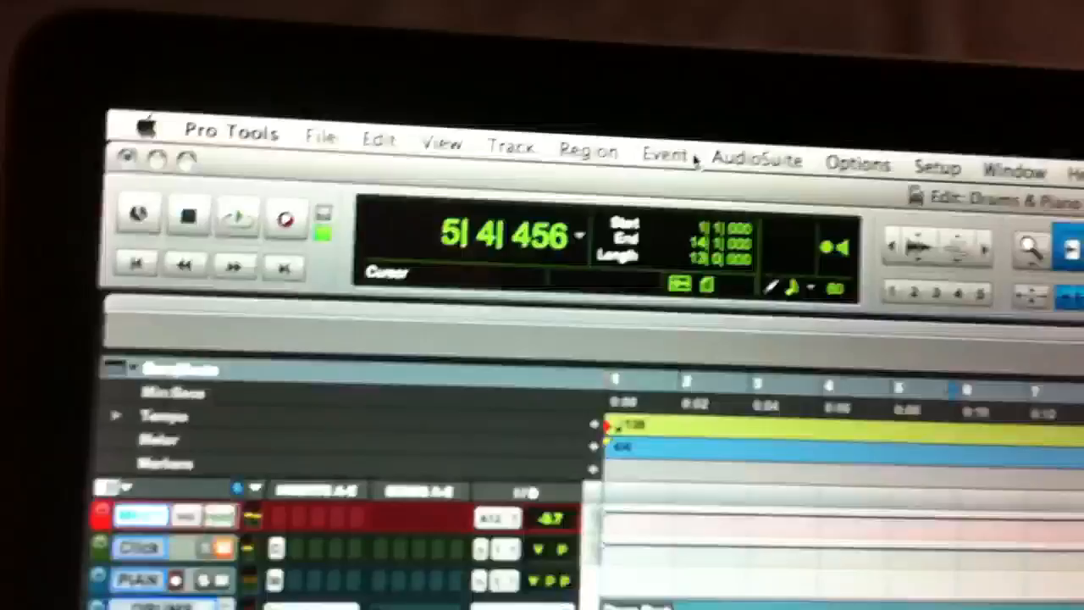
# - Show the Event Operations submenu for the Drum Beat MIDI track
pyautogui.click(668, 156)
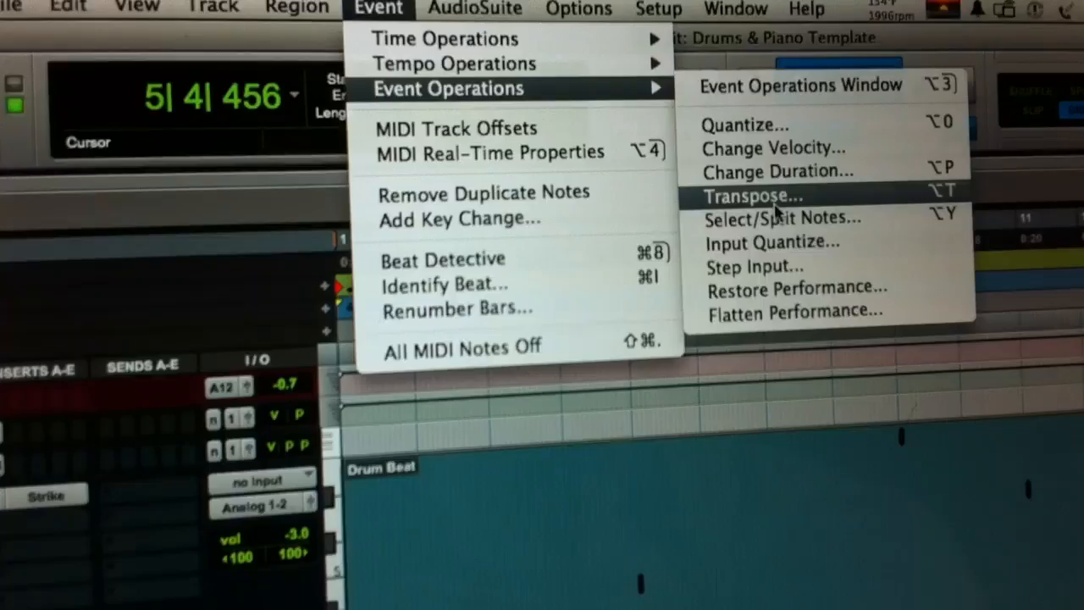
# - In Select/Split Notes, choose All notes, Split notes and Copy to a new track per pitch
pyautogui.click(779, 217)
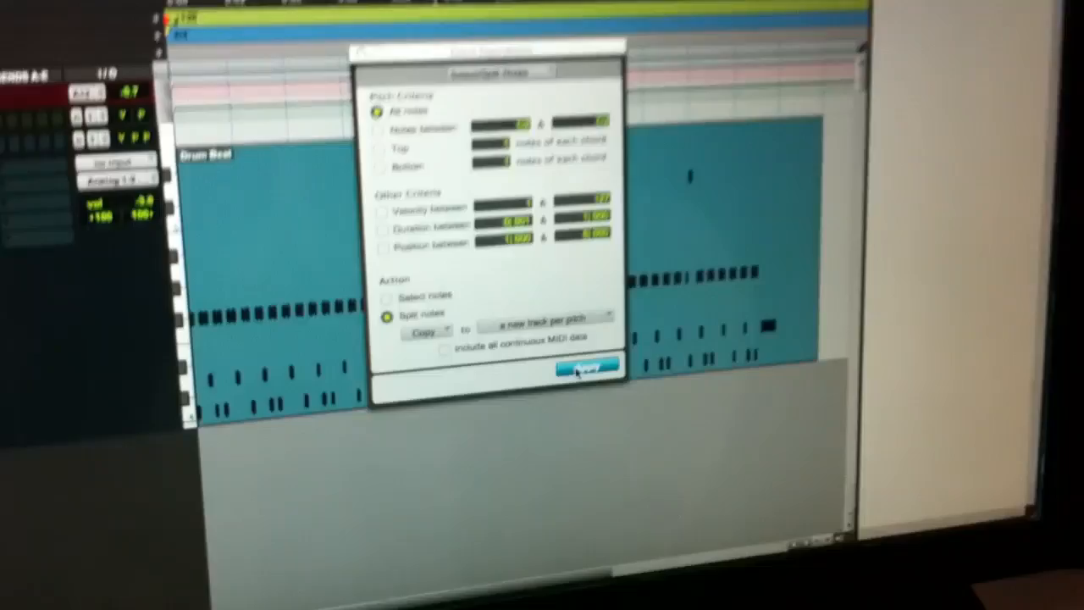
pyautogui.click(582, 369)
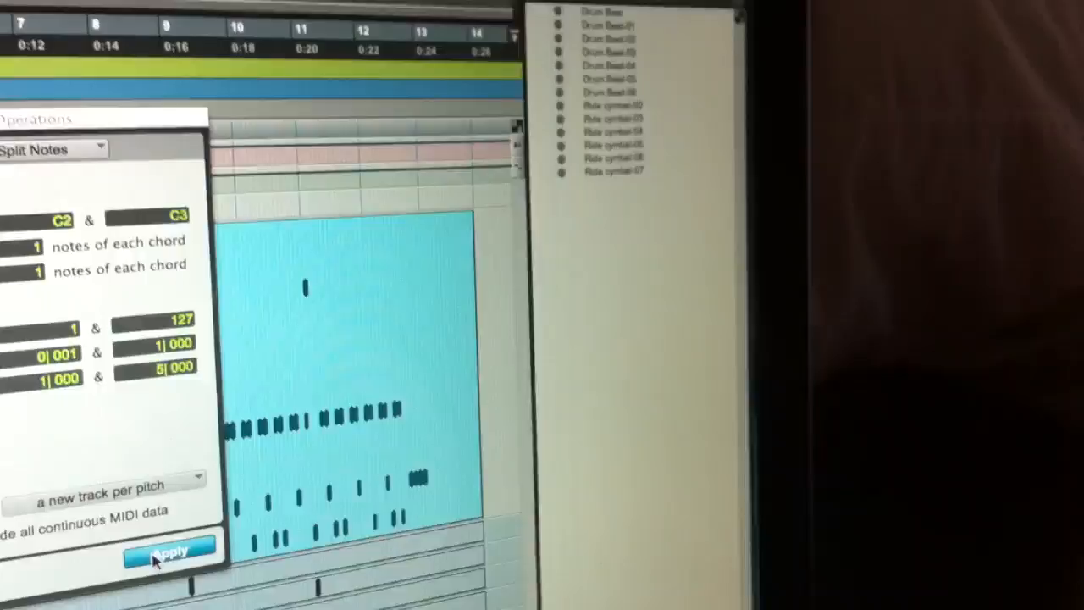
# - Apply the split, creating Drum Beat-01 through Drum Beat-06 per-pitch tracks
pyautogui.click(170, 550)
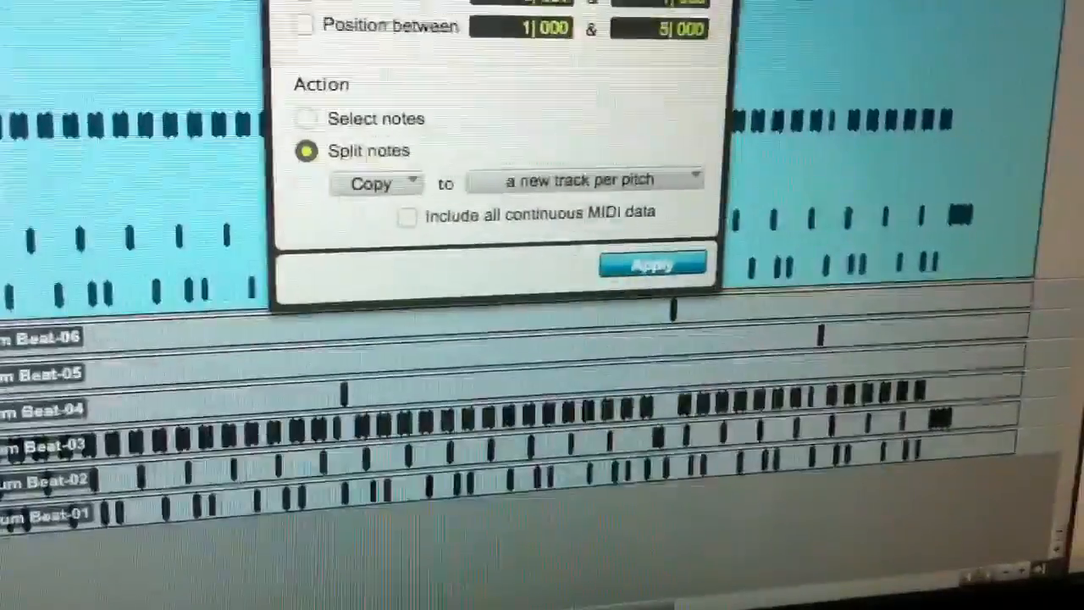
pyautogui.click(652, 264)
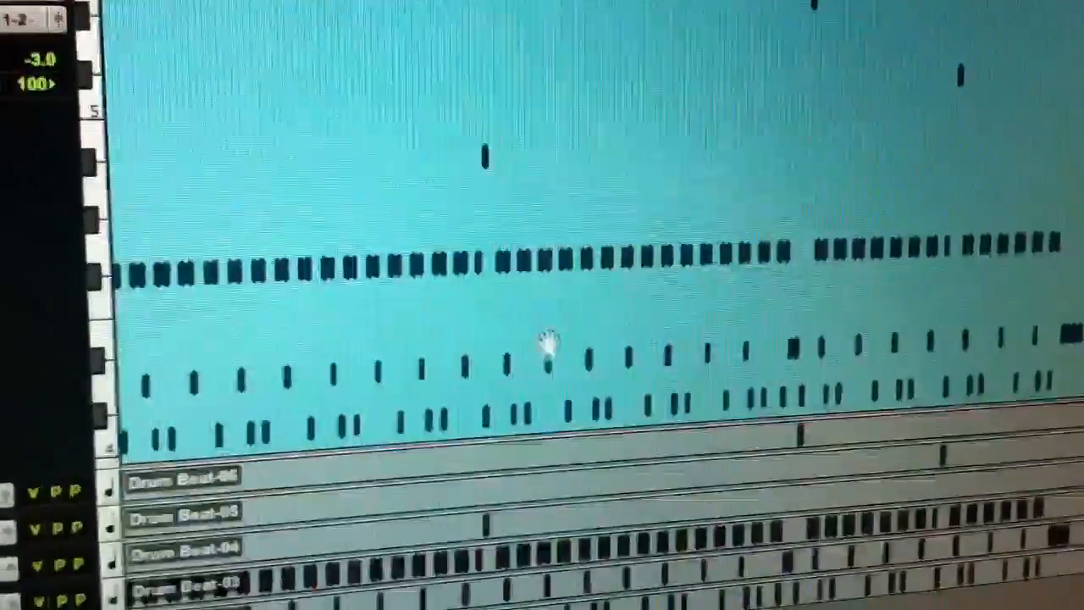